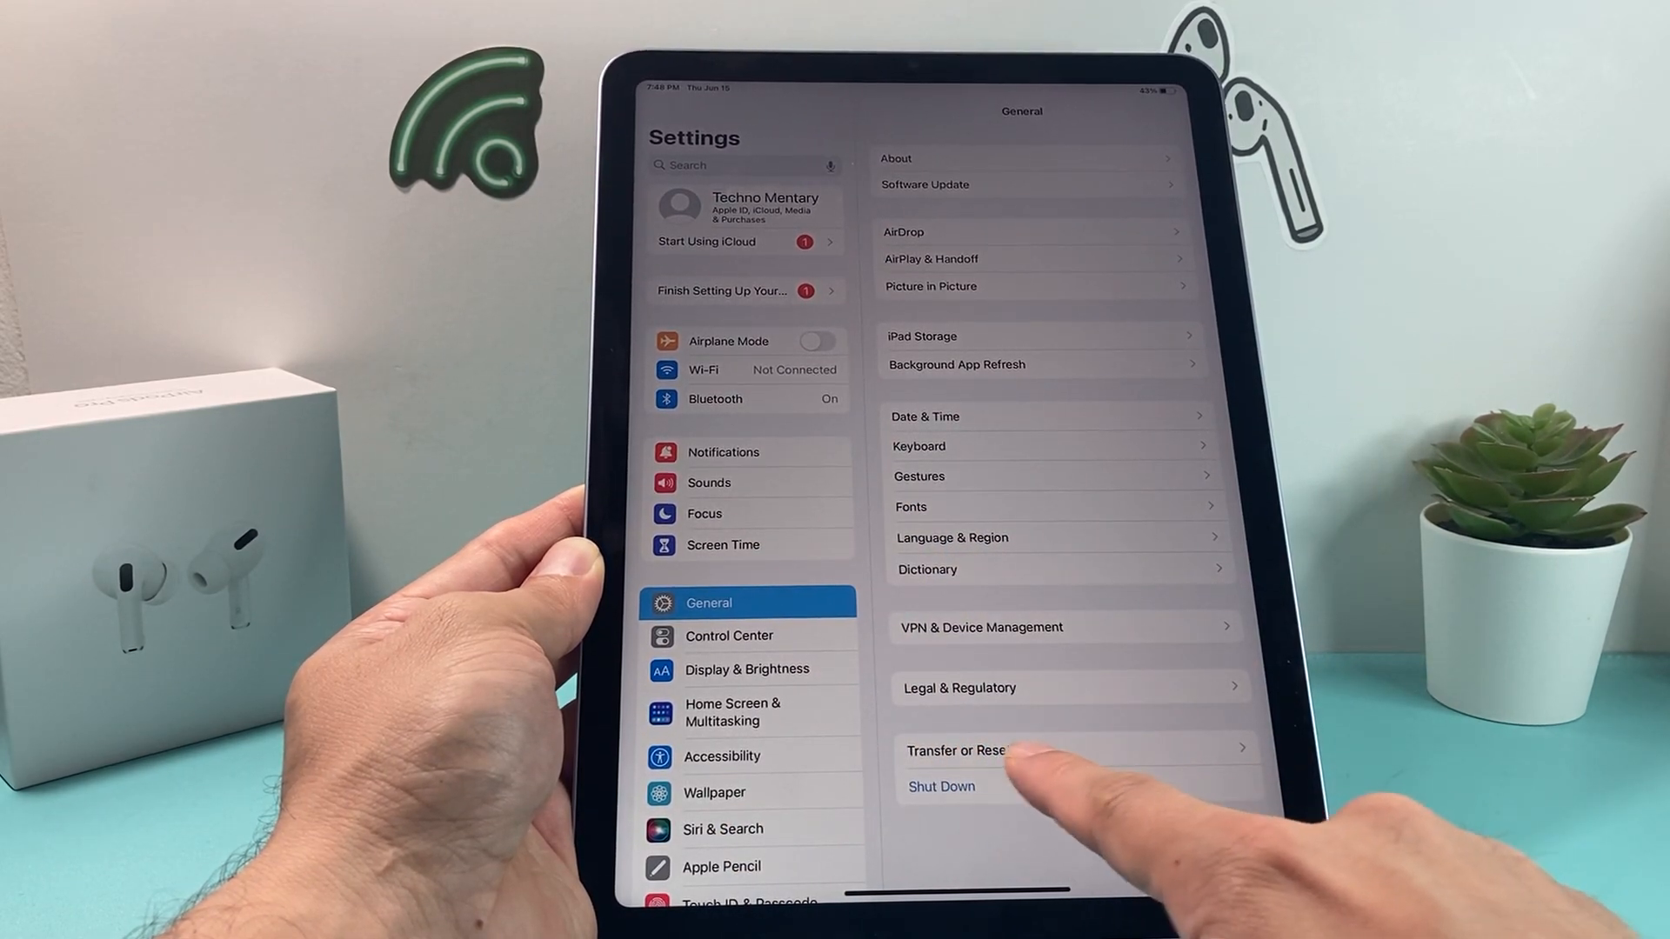
Go to the Transfer or Reset iPad page under General
click(964, 752)
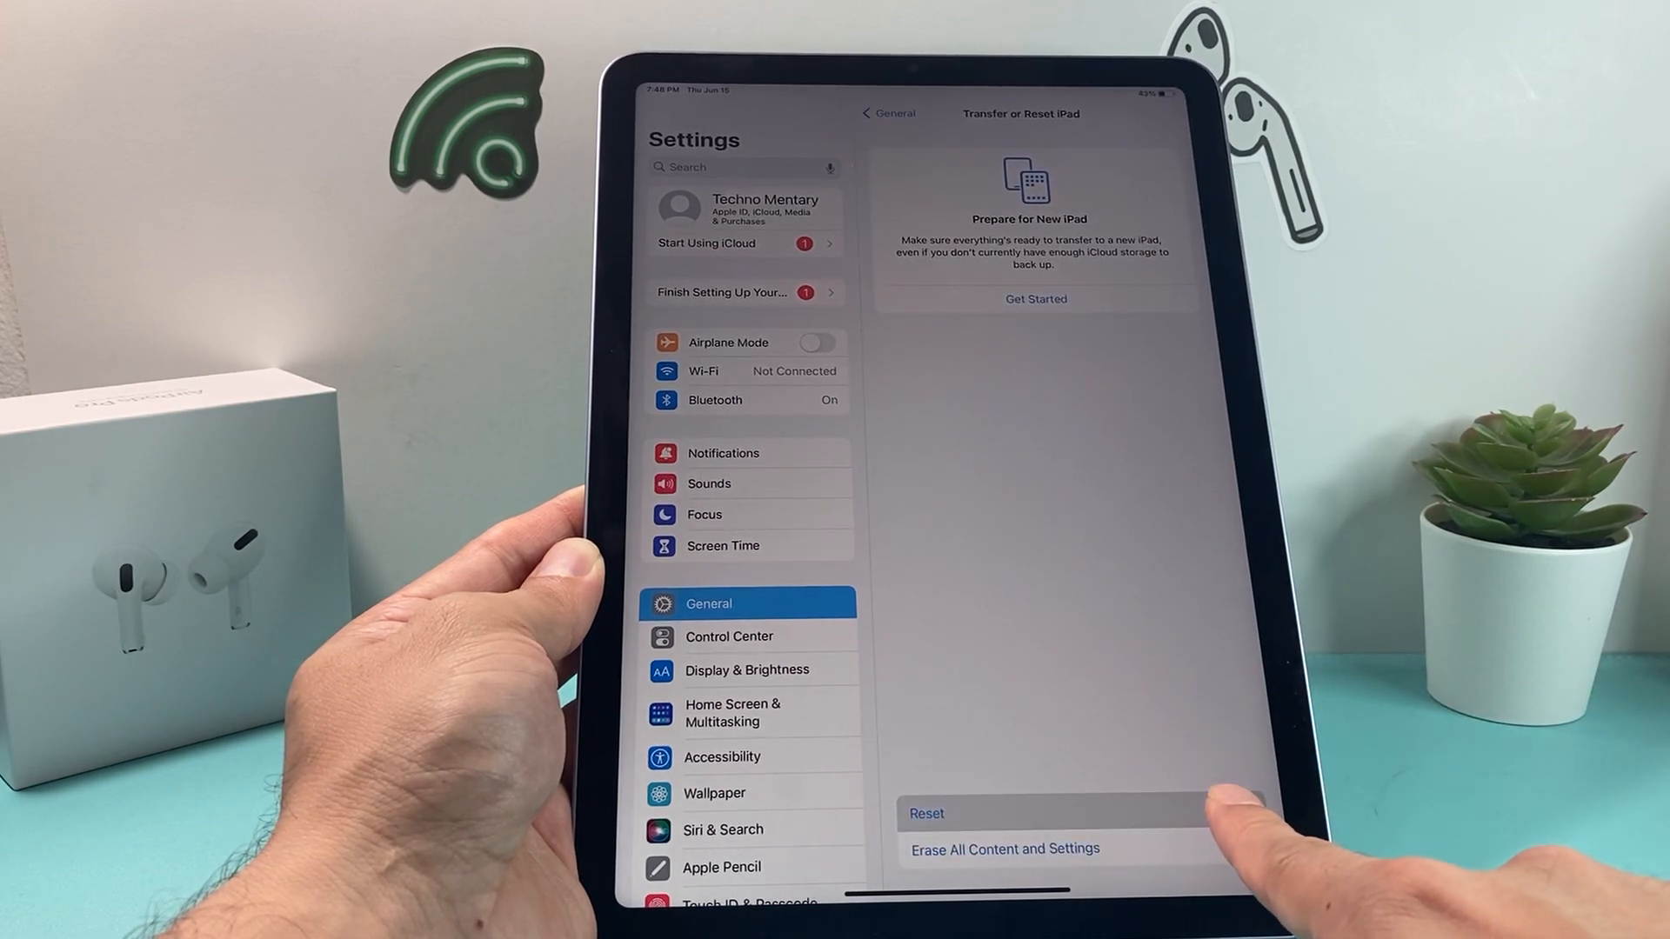
Choose Reset Keyboard Dictionary from the Reset options to bring up its confirmation
click(928, 812)
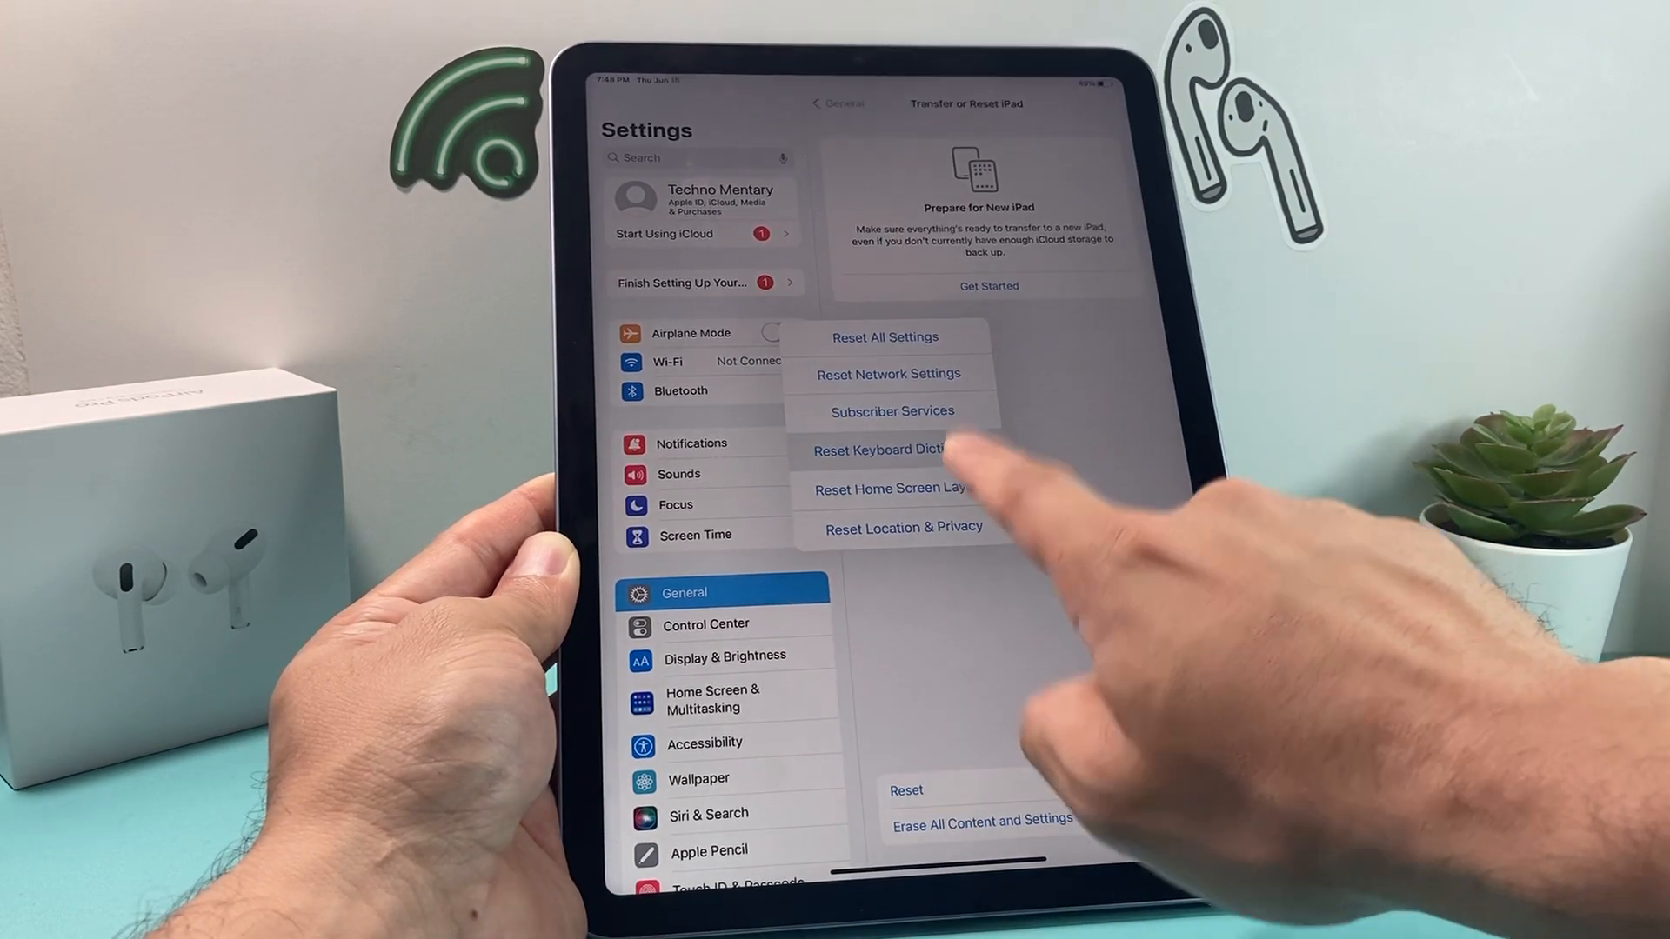
click(884, 449)
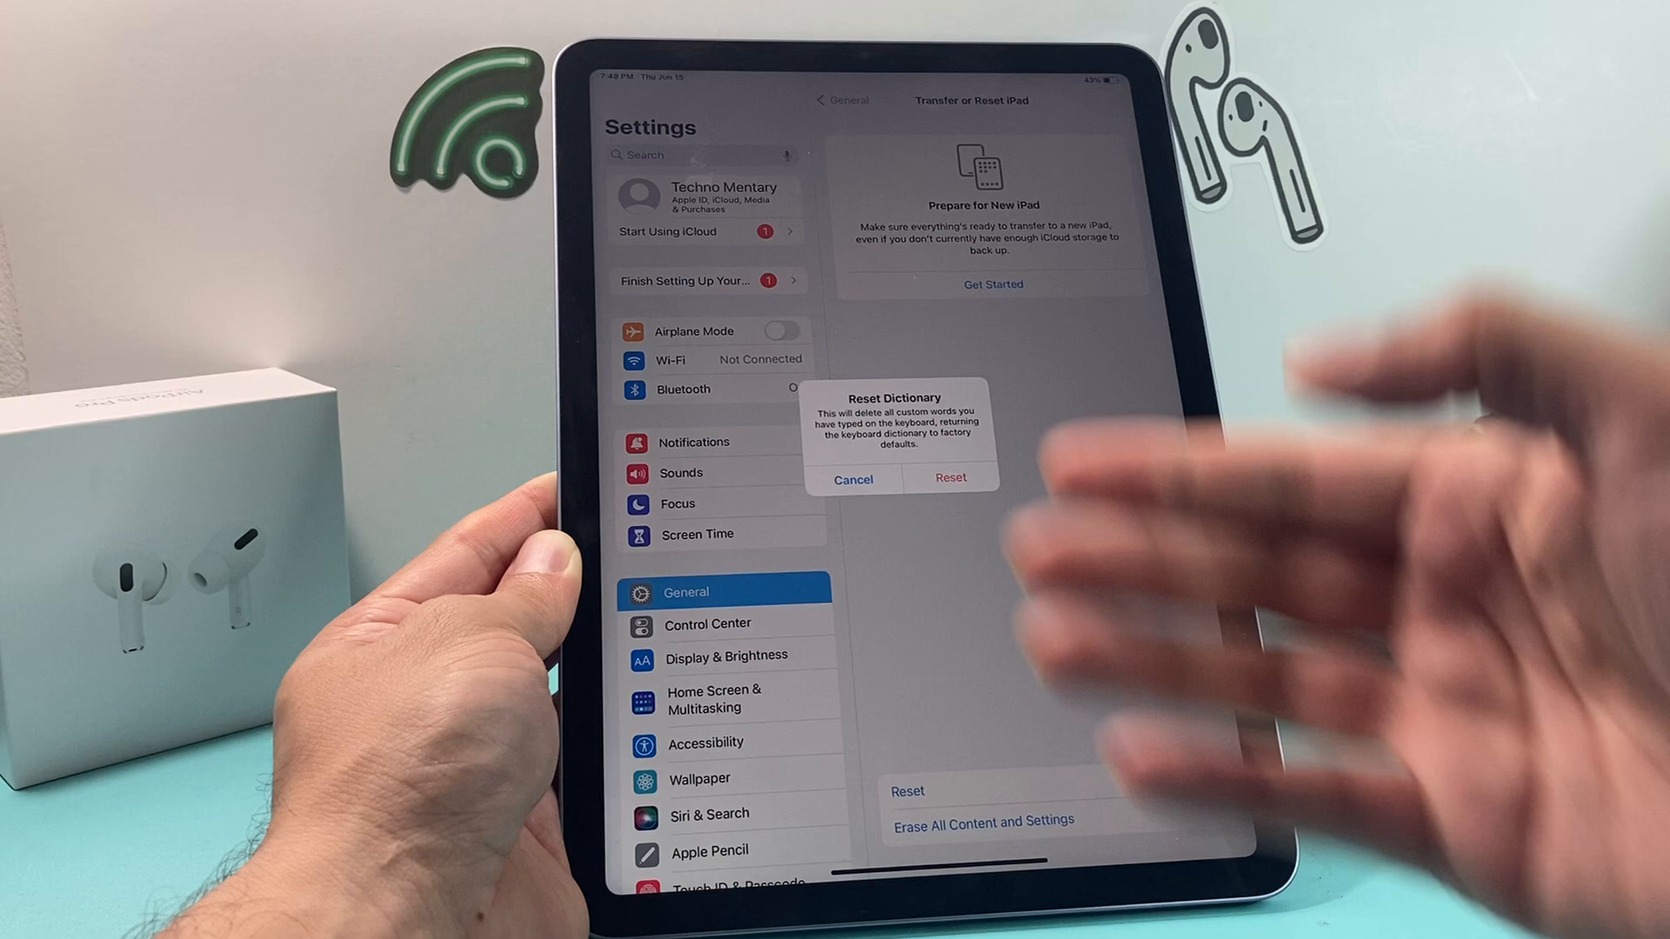